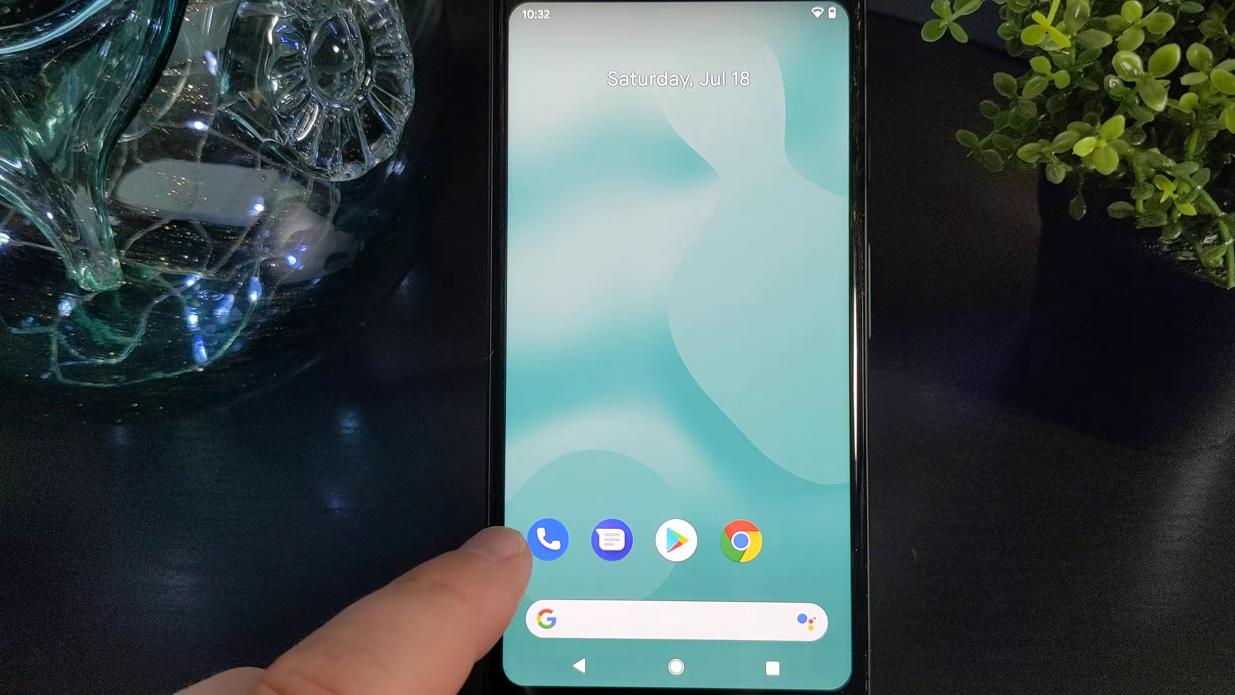
left_click(547, 540)
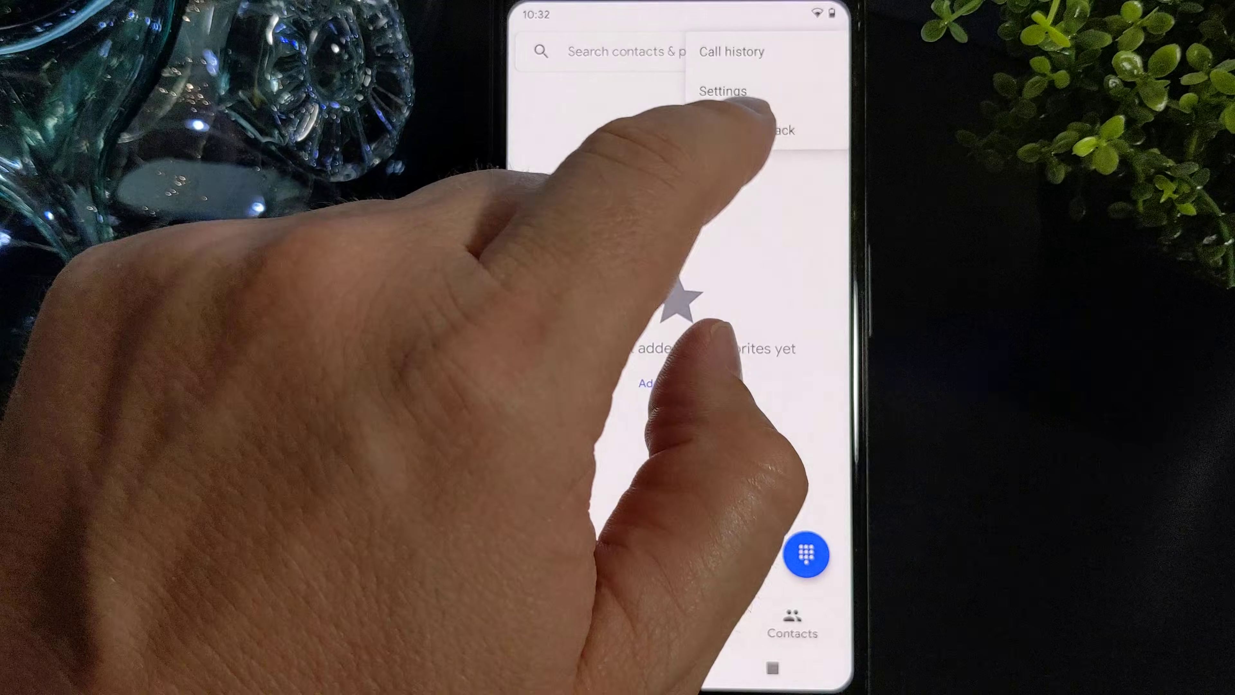
left_click(722, 91)
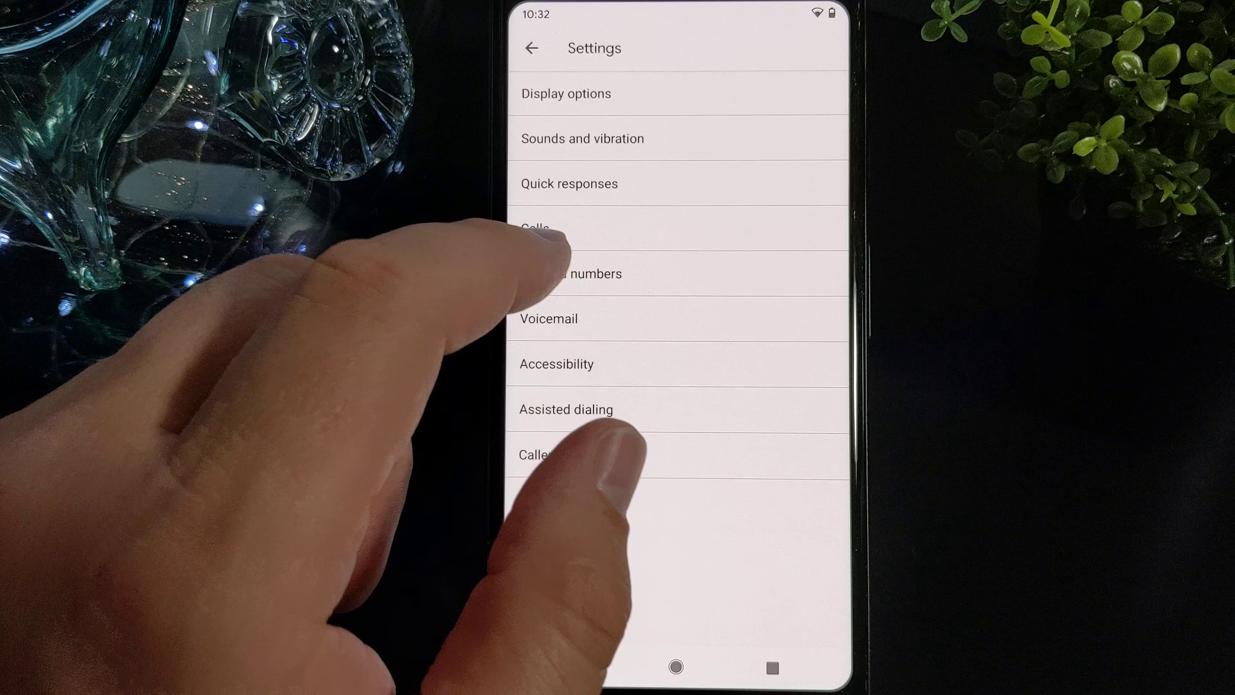
left_click(586, 274)
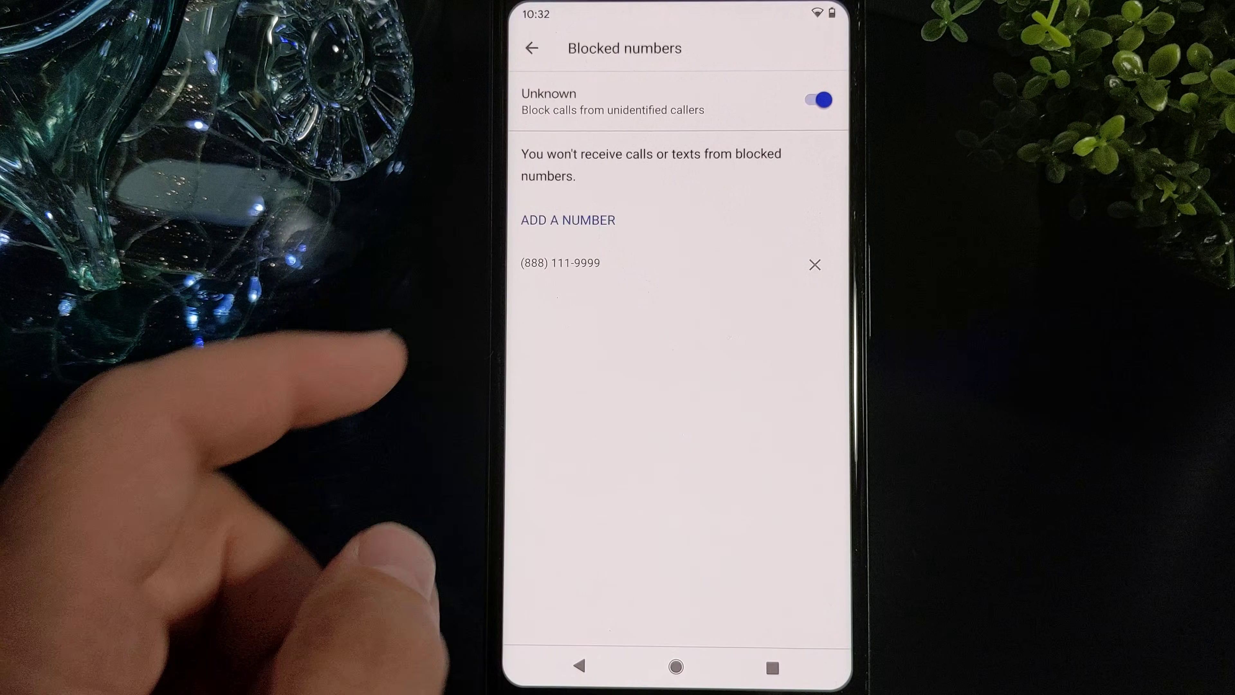
left_click(567, 220)
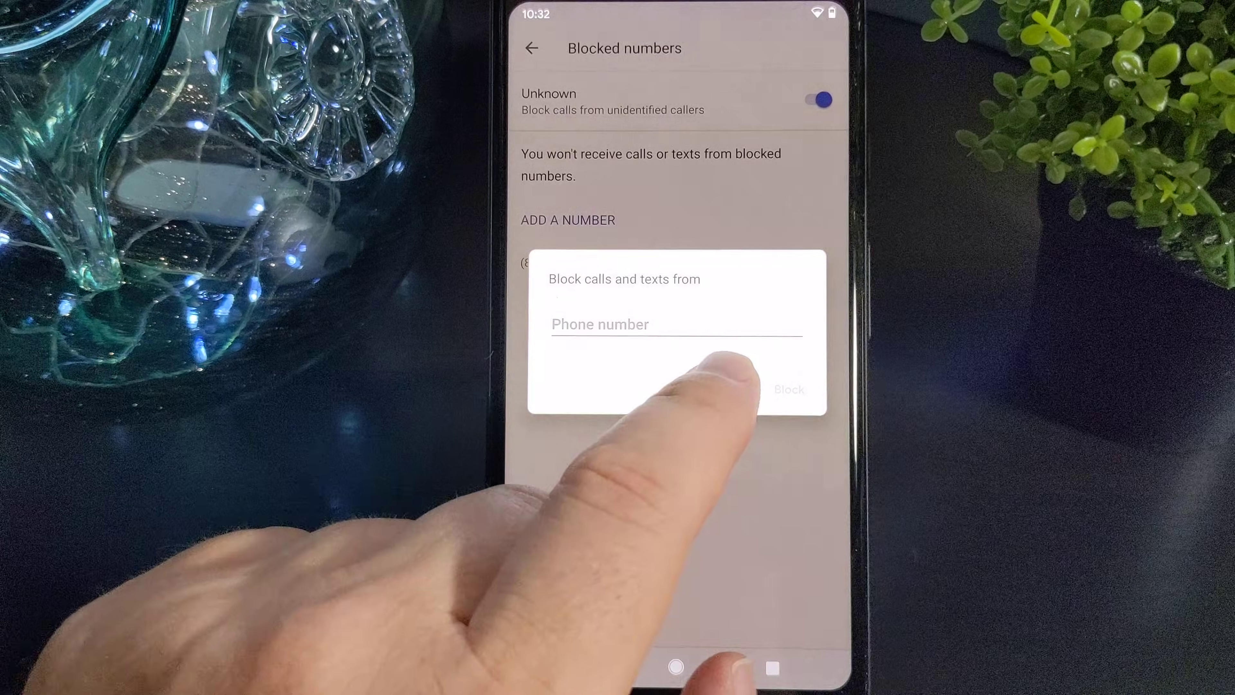
left_click(788, 389)
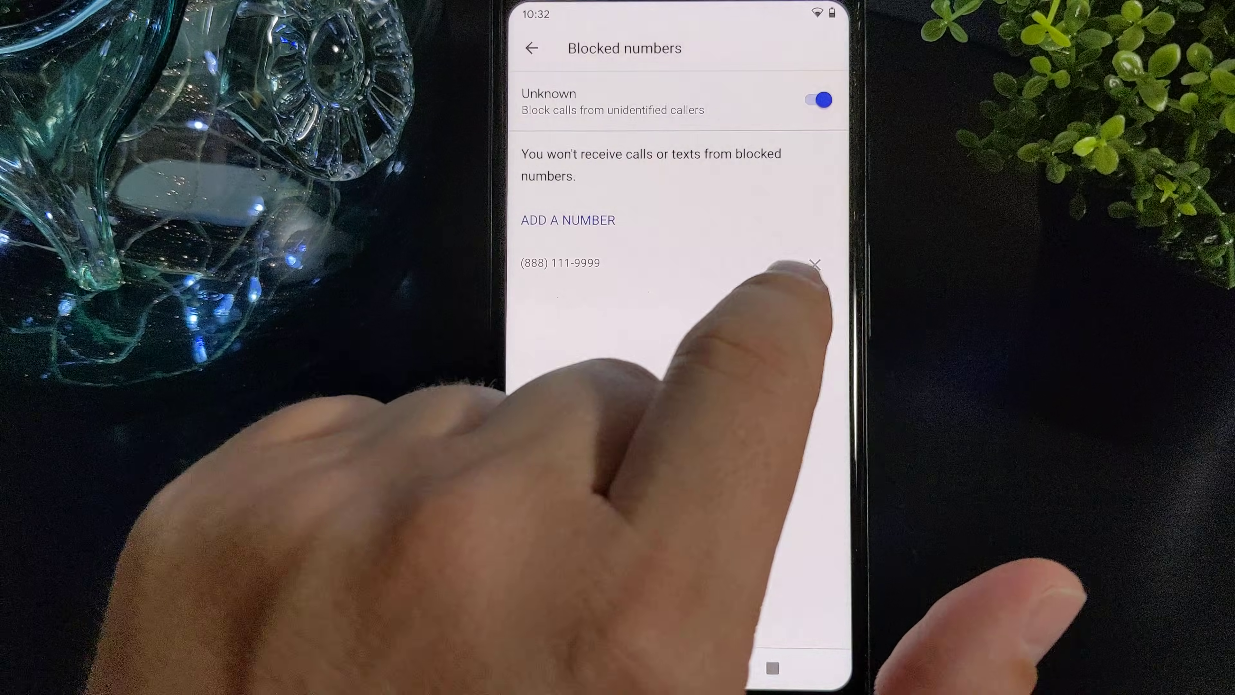
left_click(815, 264)
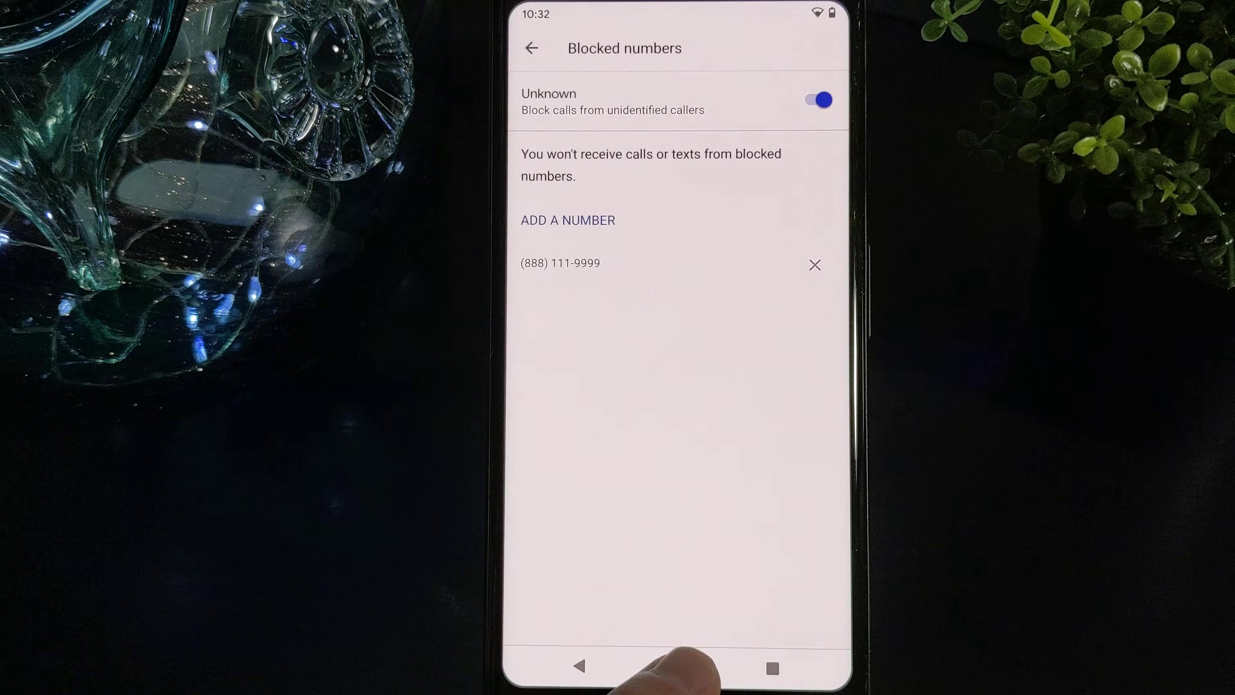
Reach the same Blocked contacts list via the Messages three-dot menu
left_click(677, 667)
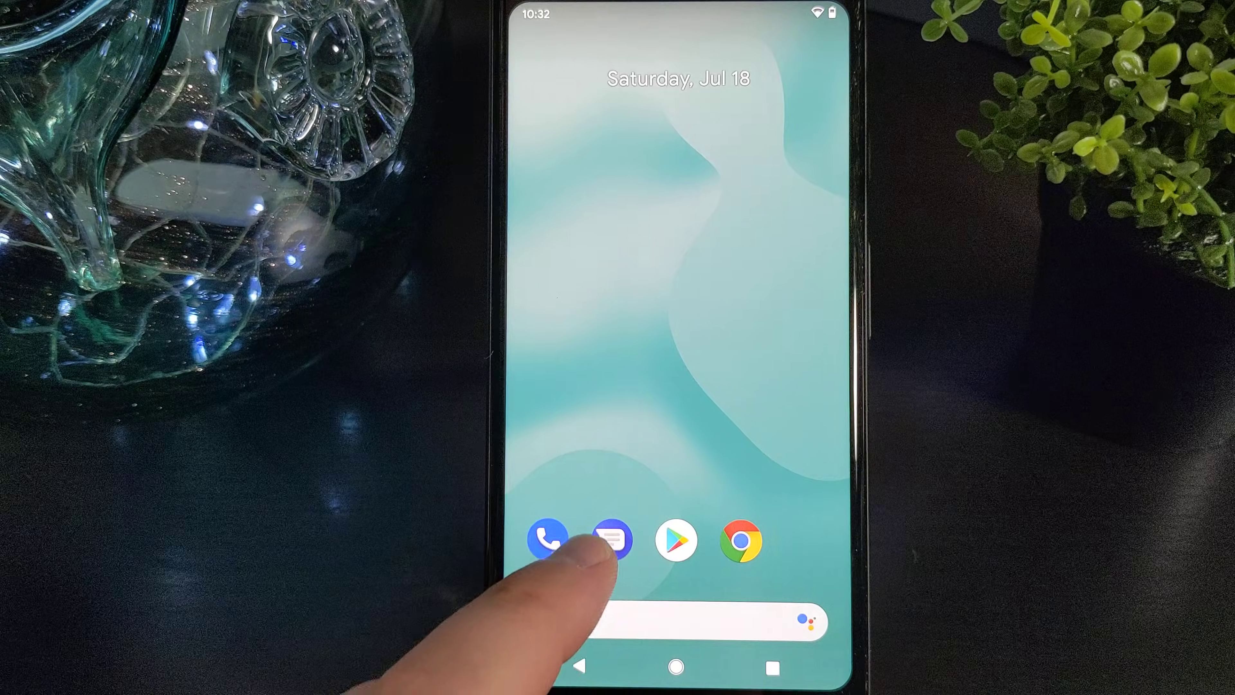
left_click(610, 540)
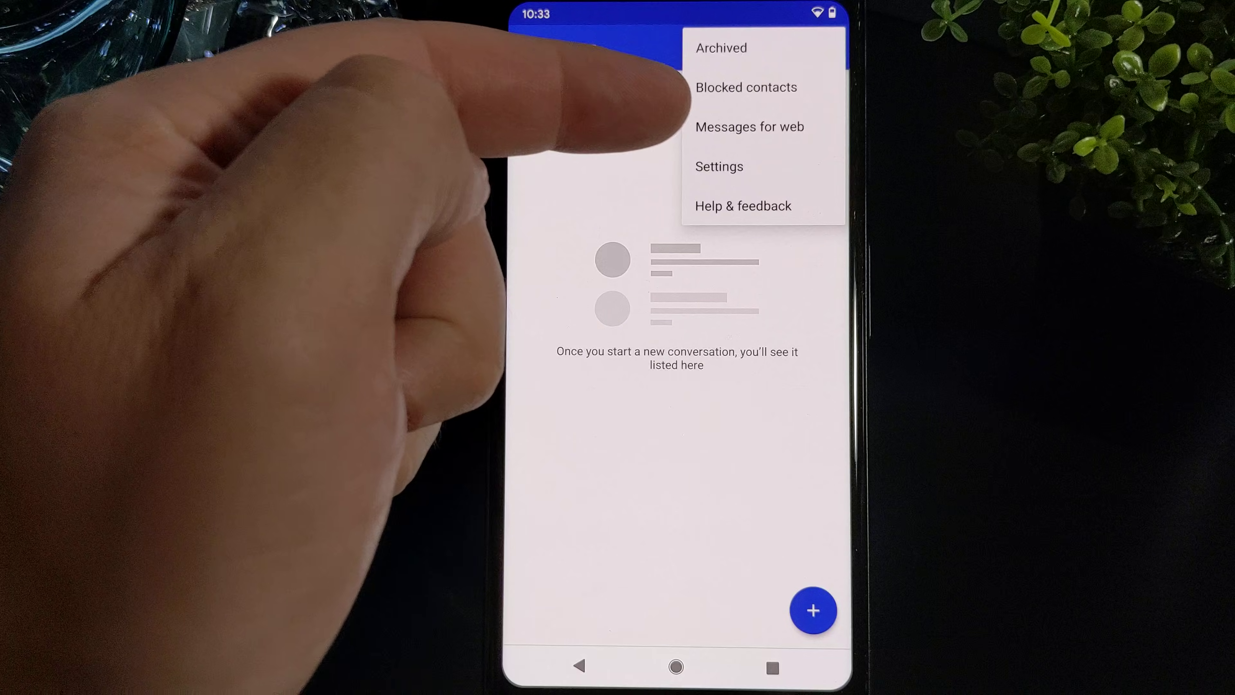
mouse_move(614, 94)
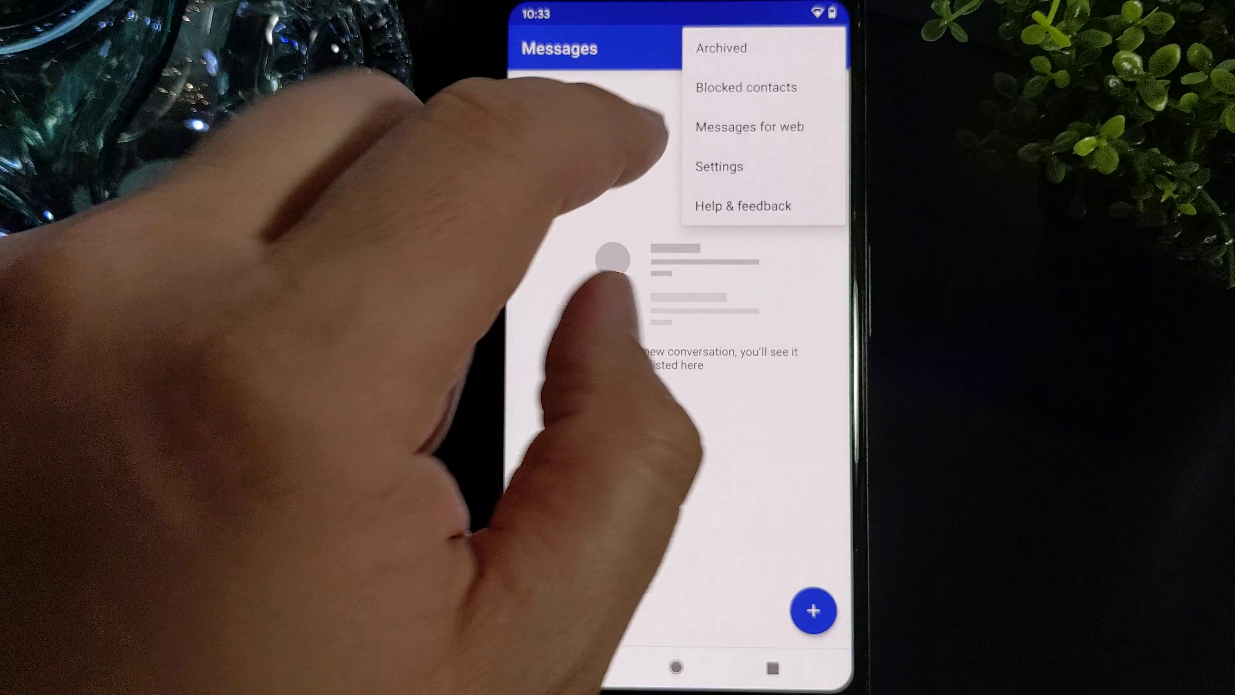
left_click(746, 87)
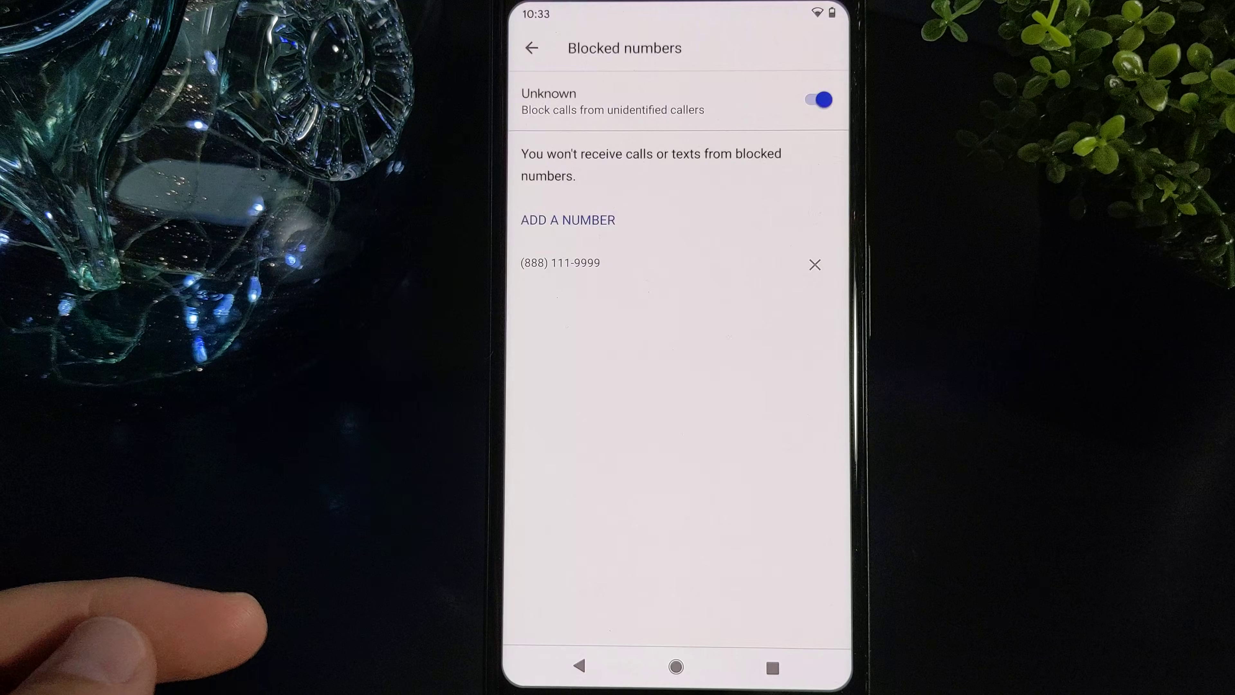